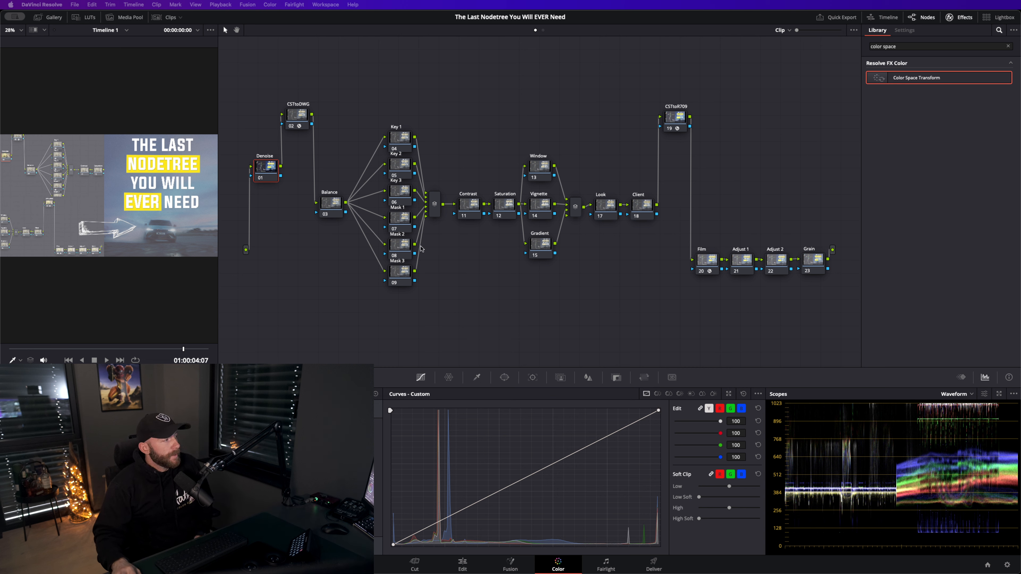
pyautogui.moveTo(343, 252)
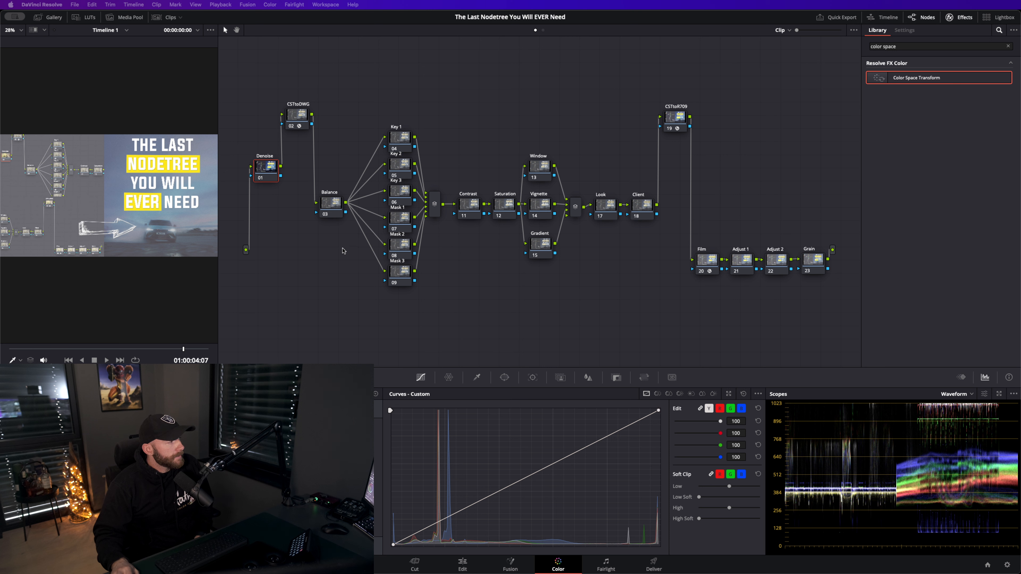
pyautogui.moveTo(571, 261)
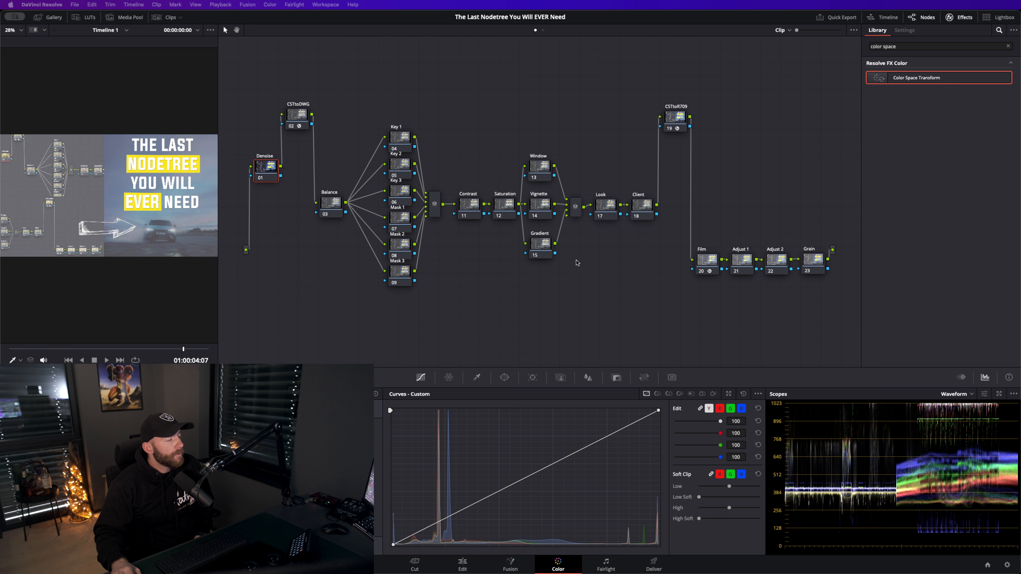
pyautogui.moveTo(617, 247)
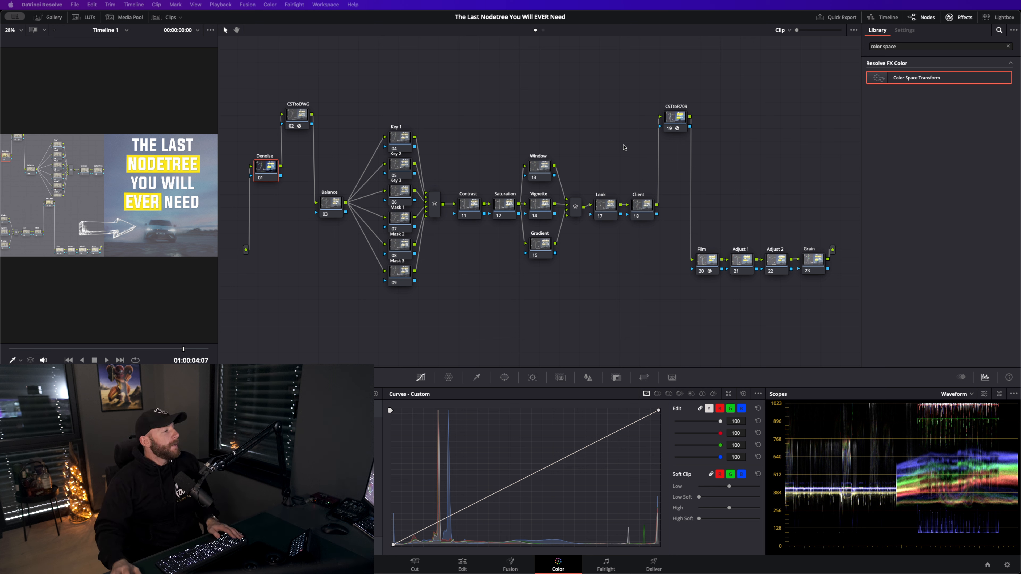
pyautogui.moveTo(538, 156)
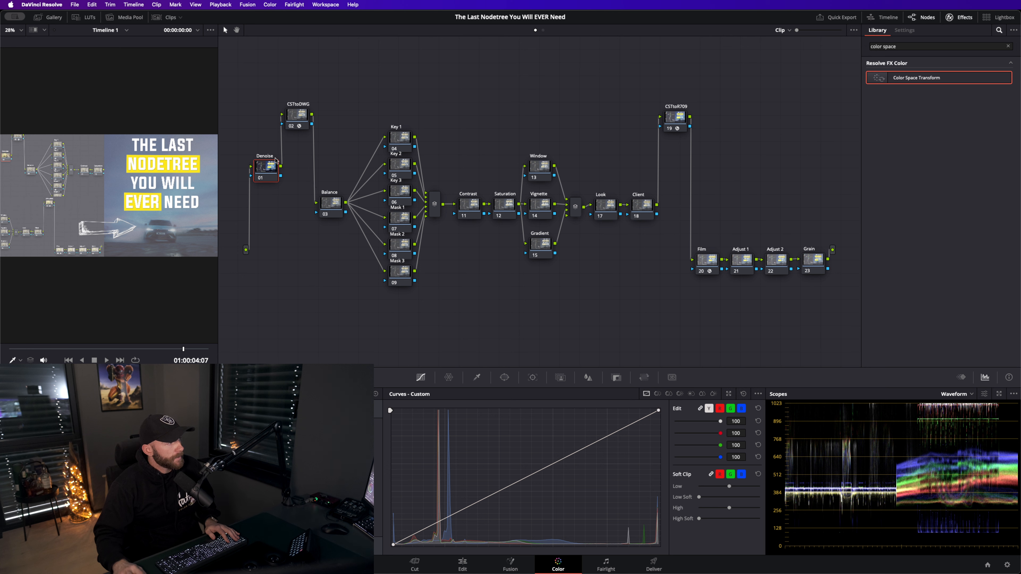
pyautogui.moveTo(267, 177)
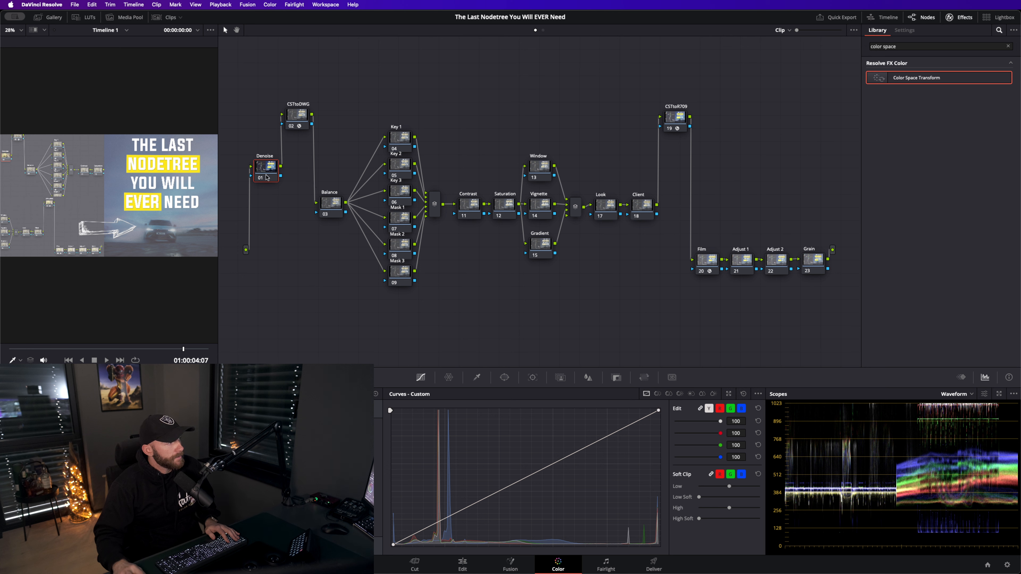
pyautogui.moveTo(266, 177)
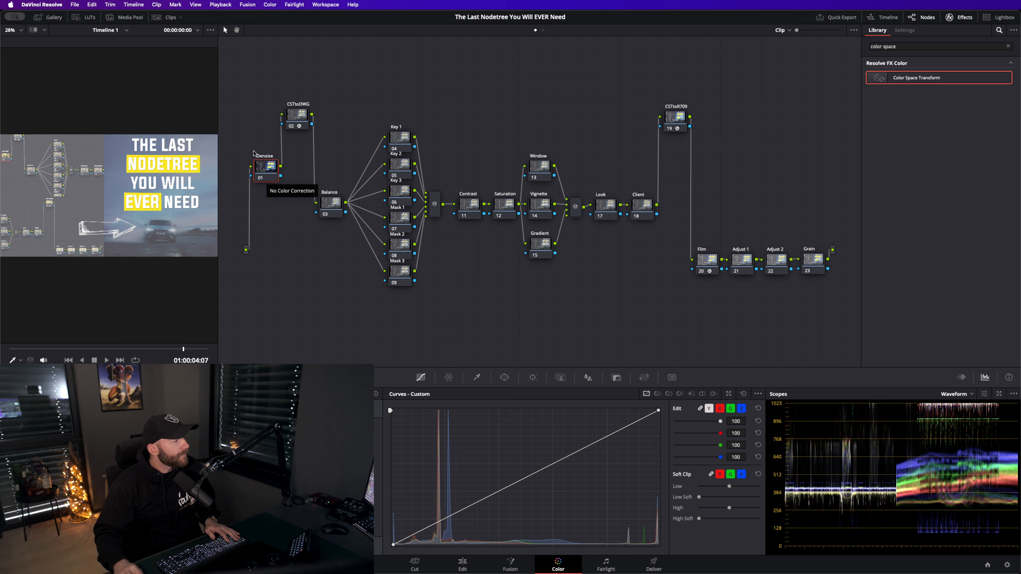
pyautogui.moveTo(269, 216)
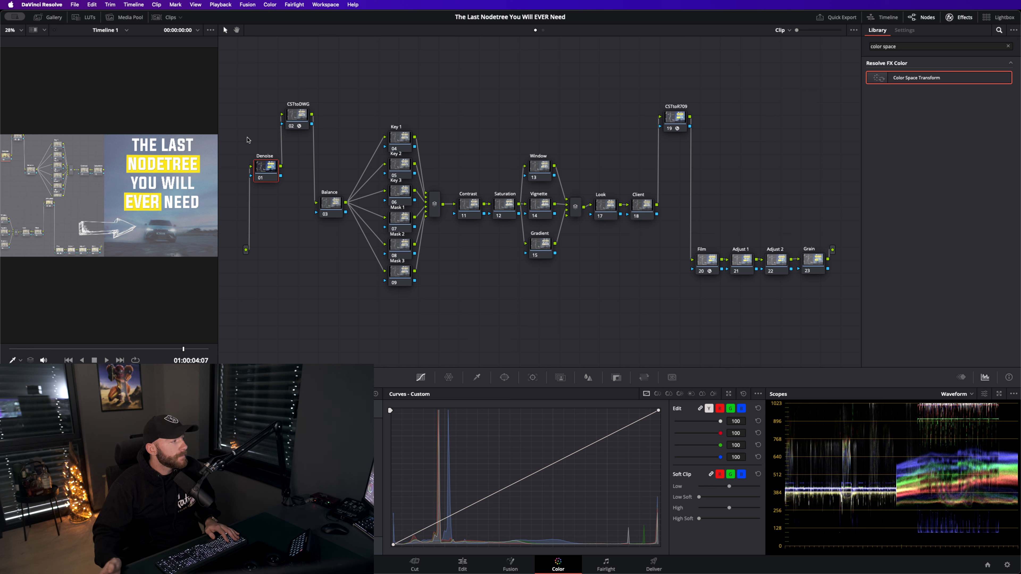
pyautogui.moveTo(270, 140)
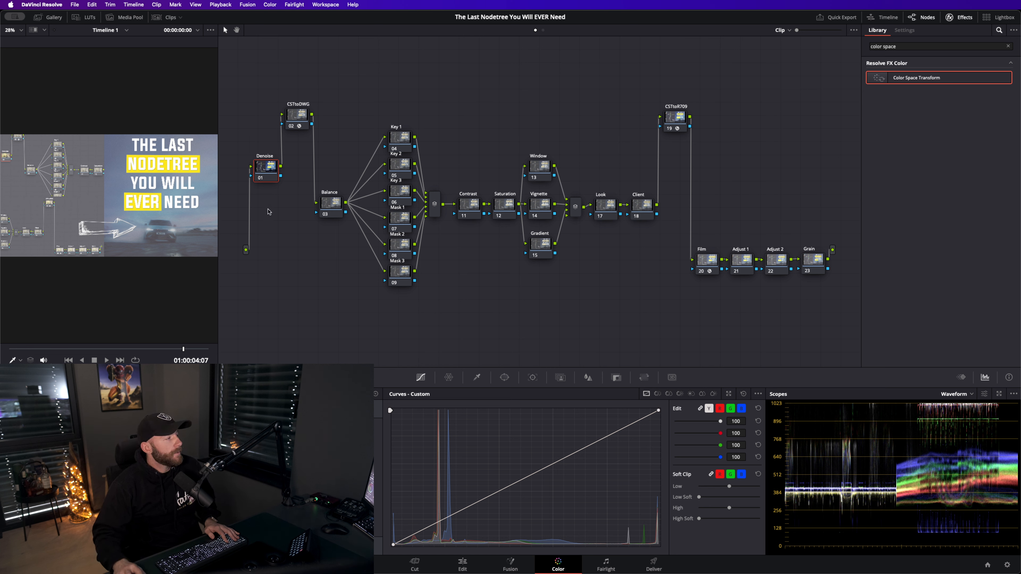
pyautogui.moveTo(296, 176)
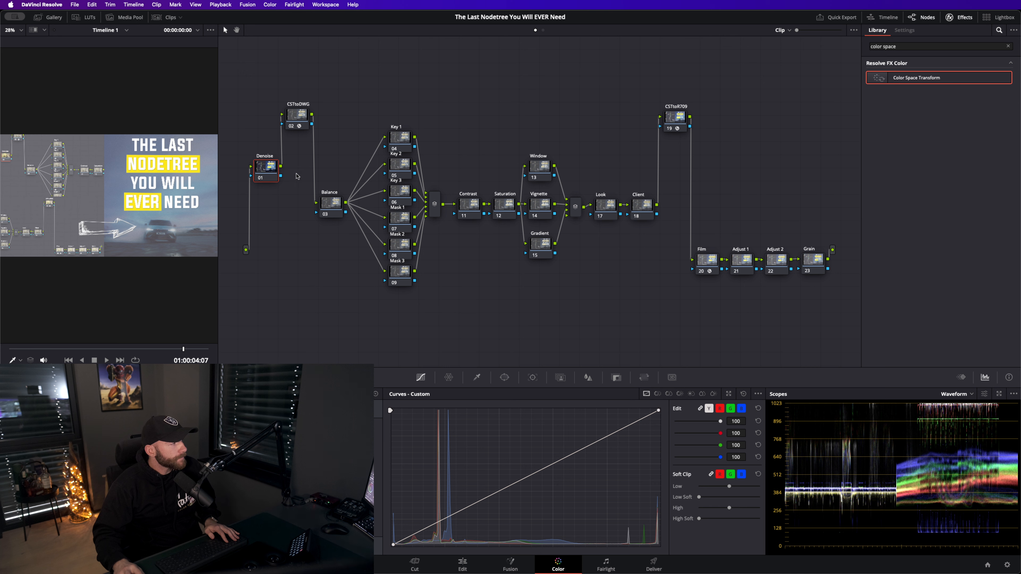
pyautogui.moveTo(314, 95)
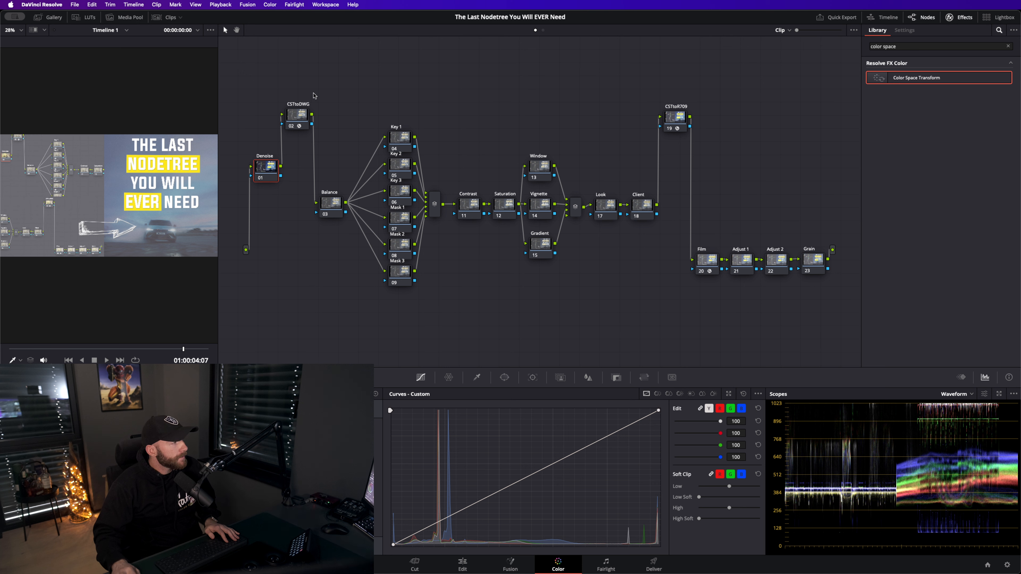
pyautogui.moveTo(504, 157)
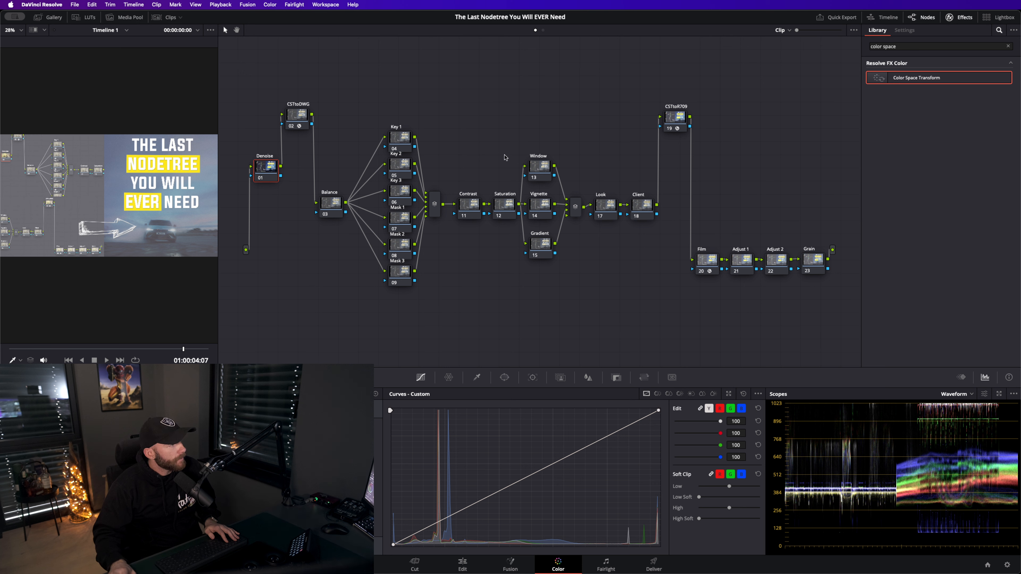
pyautogui.moveTo(297, 120)
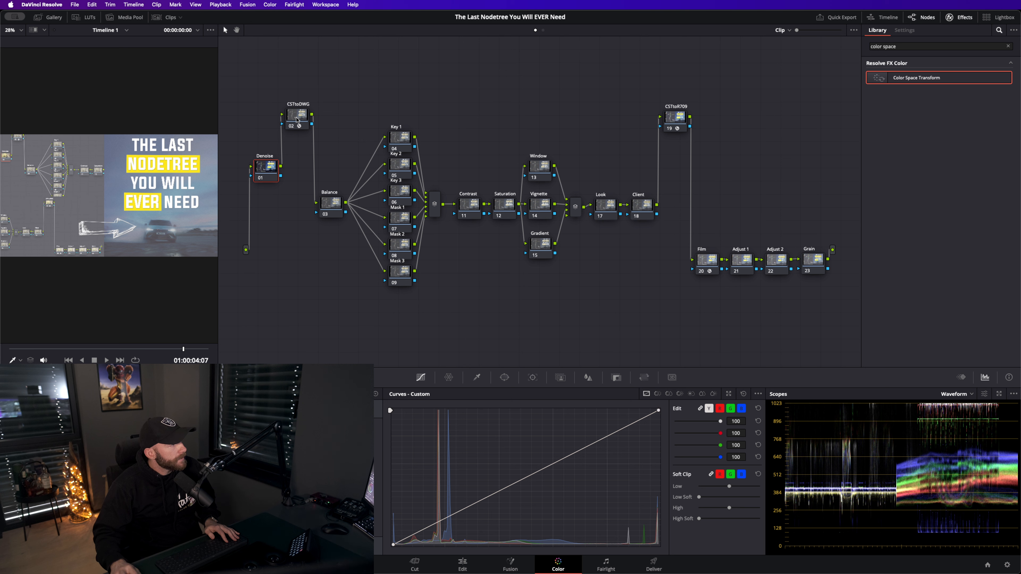
pyautogui.moveTo(316, 121)
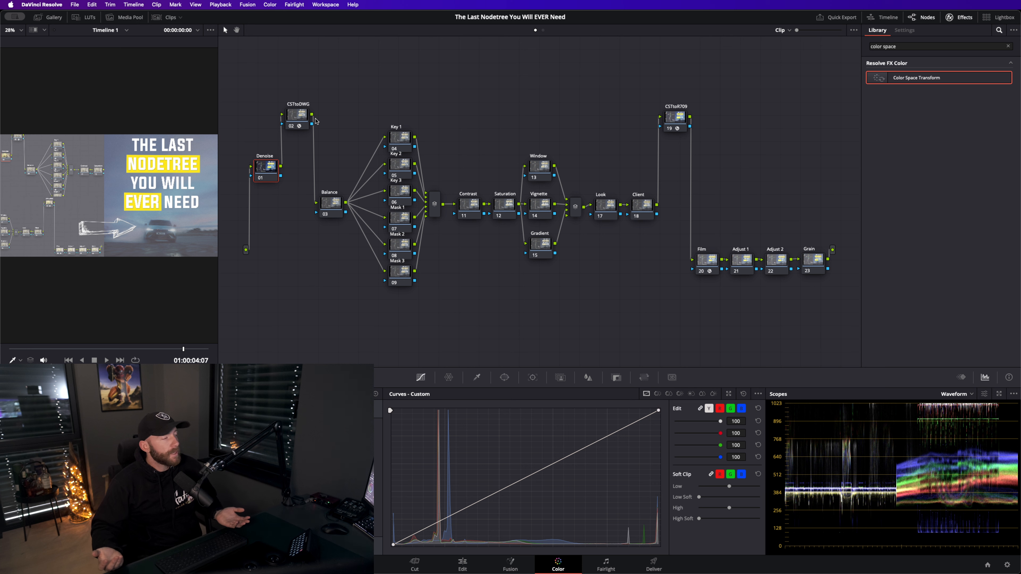
pyautogui.moveTo(689, 130)
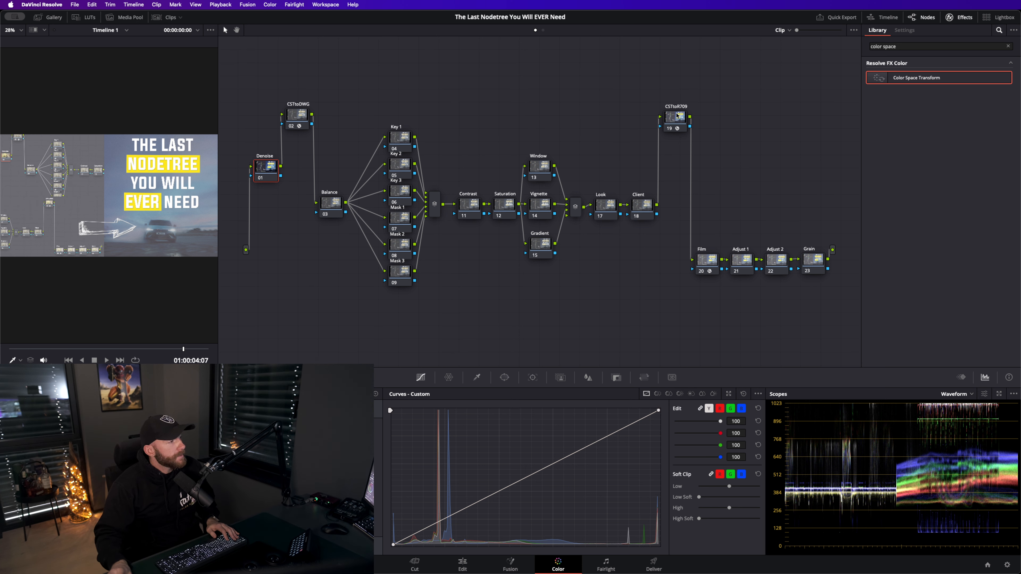
pyautogui.moveTo(677, 117)
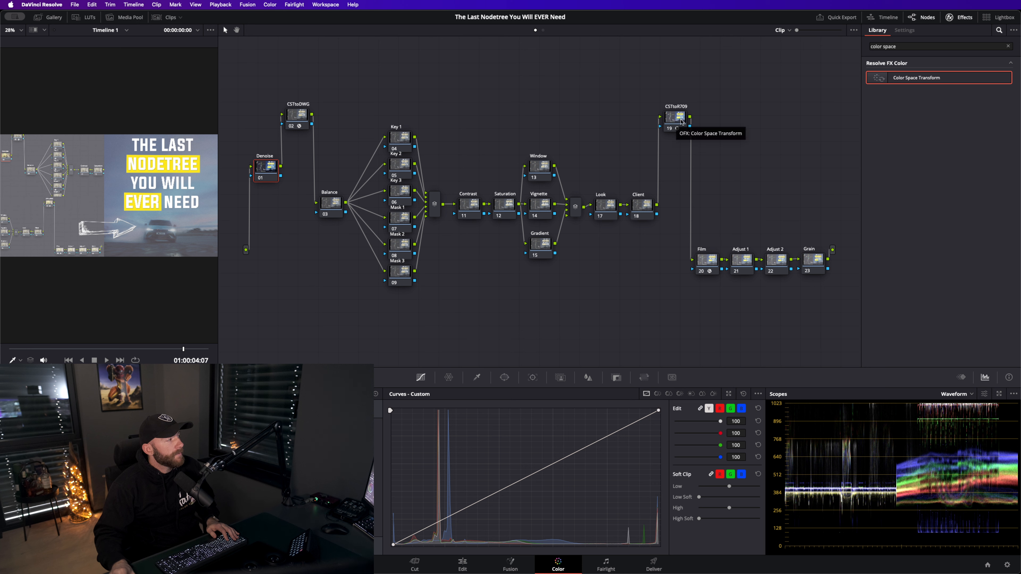
pyautogui.moveTo(328, 118)
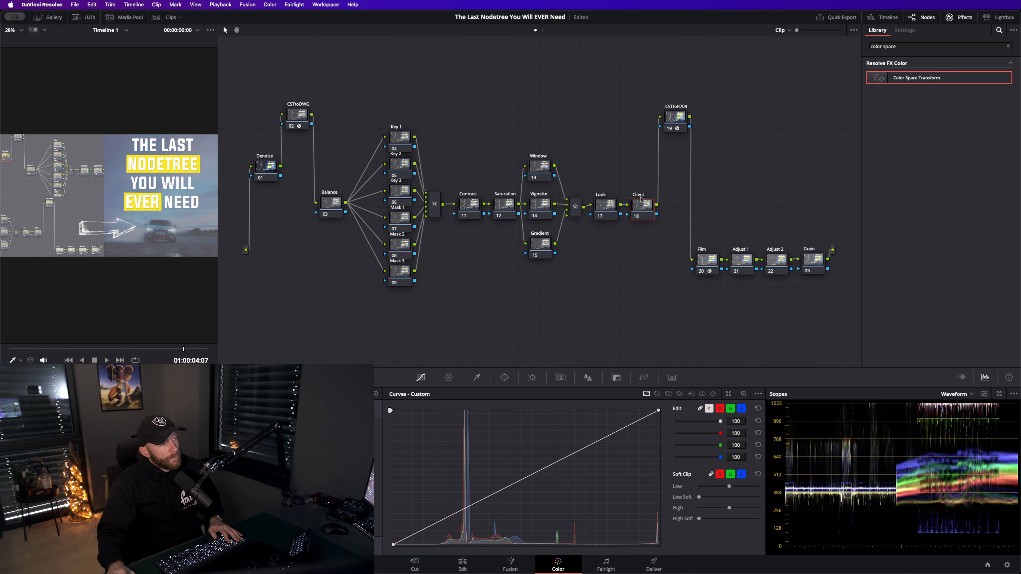
pyautogui.moveTo(724, 215)
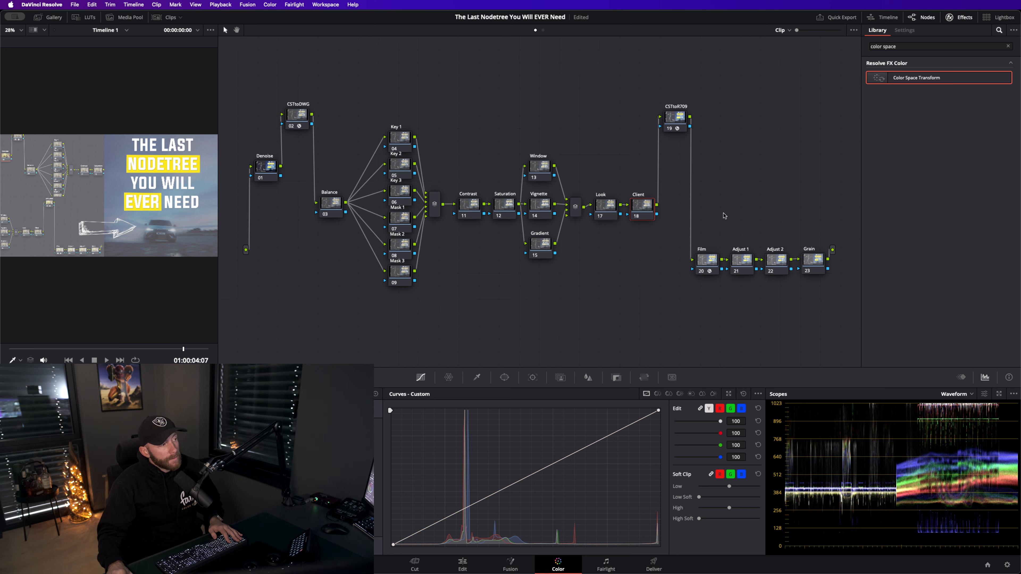
pyautogui.moveTo(698, 214)
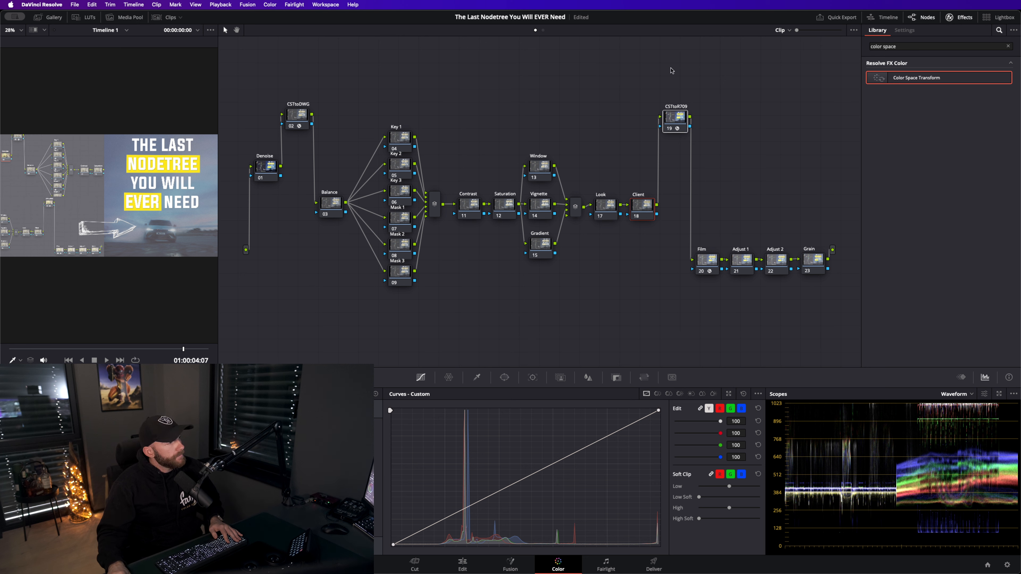
pyautogui.moveTo(682, 70)
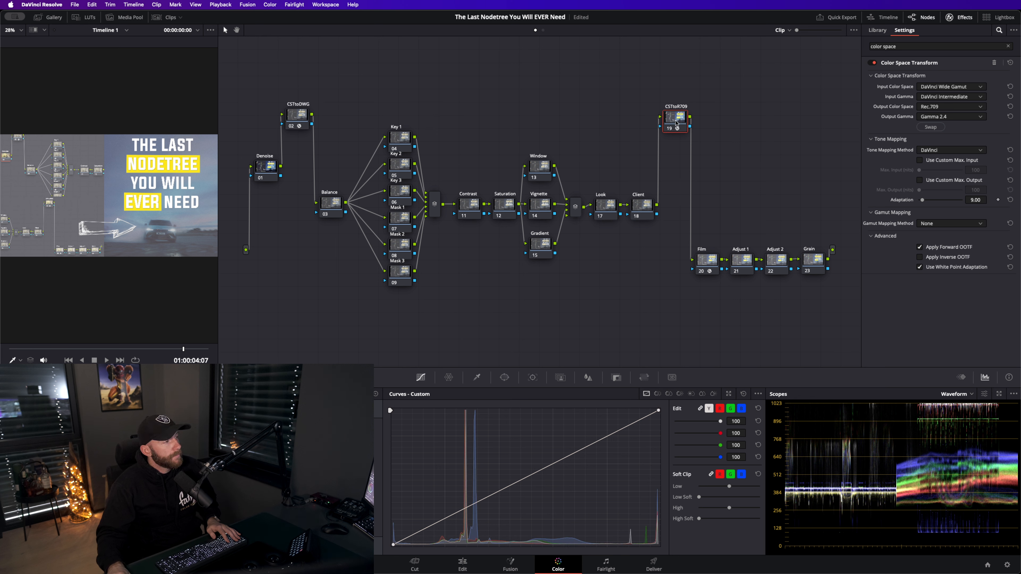
pyautogui.moveTo(674, 117)
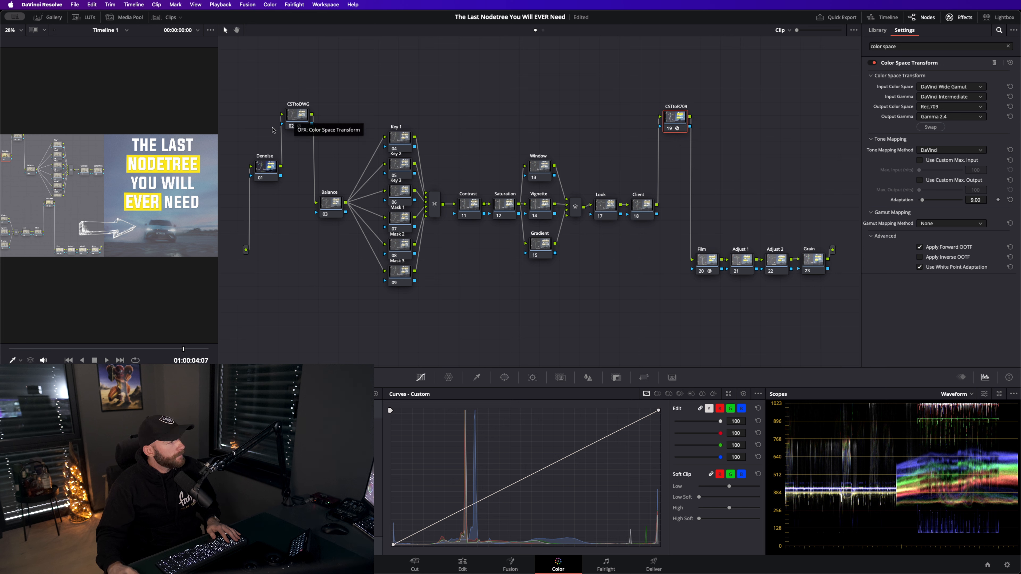
pyautogui.moveTo(453, 116)
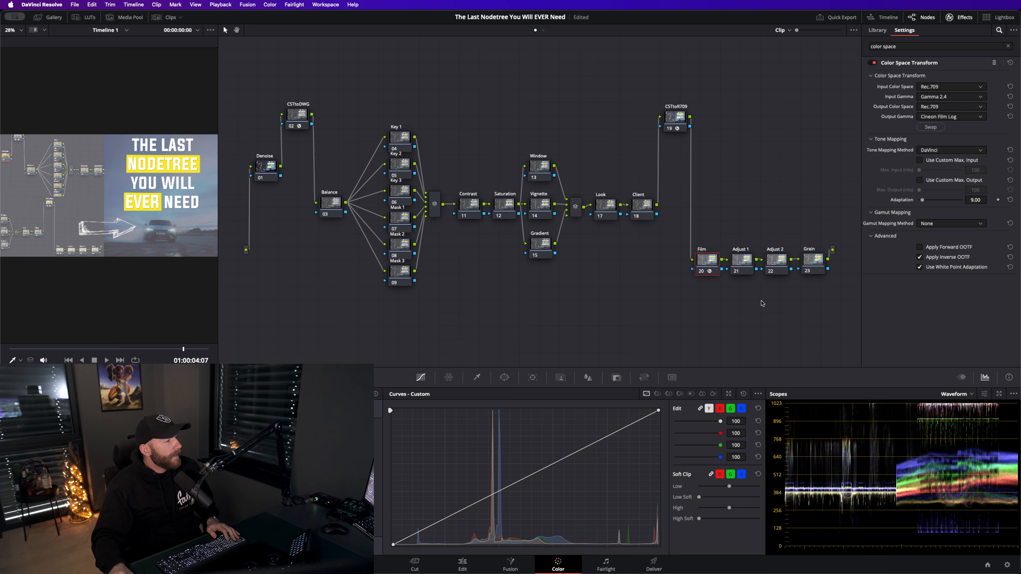
pyautogui.moveTo(747, 276)
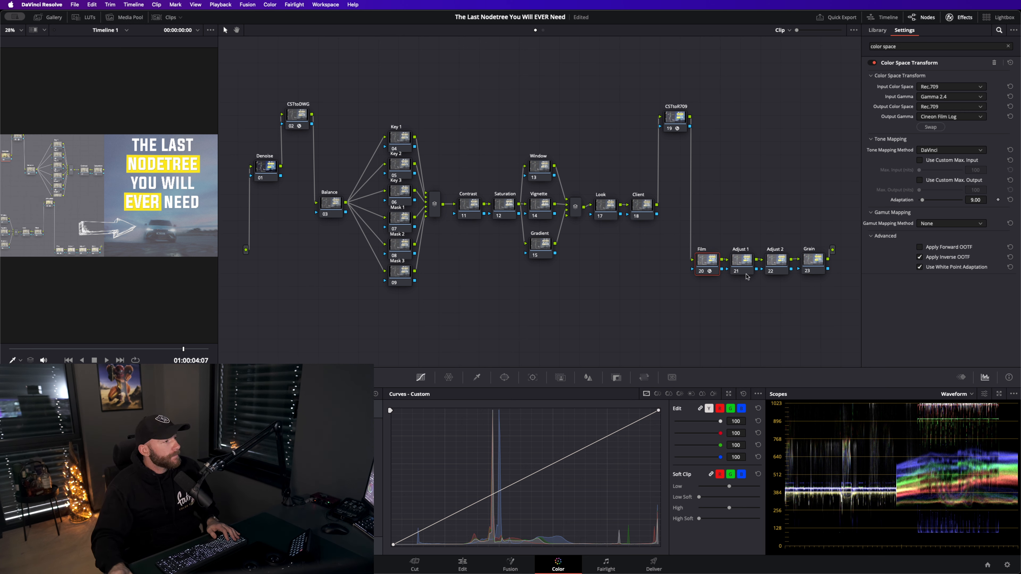
pyautogui.moveTo(740, 259)
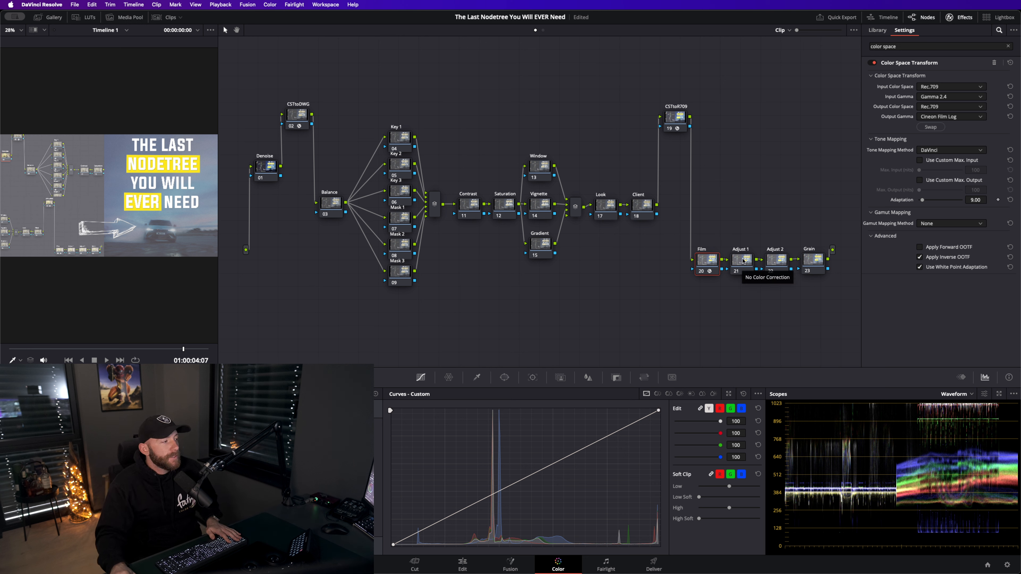
pyautogui.moveTo(725, 267)
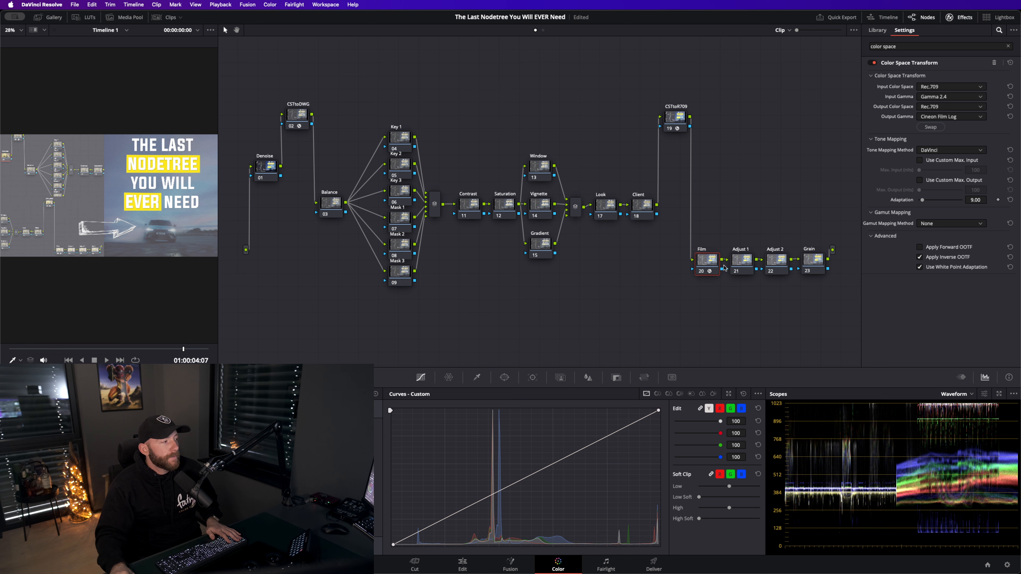
pyautogui.moveTo(760, 230)
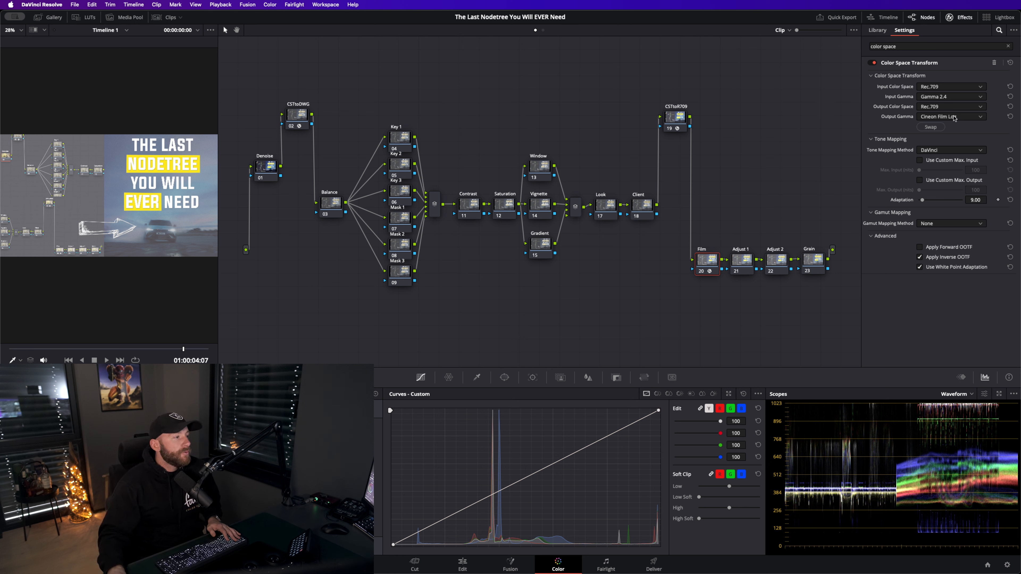
pyautogui.moveTo(708, 262)
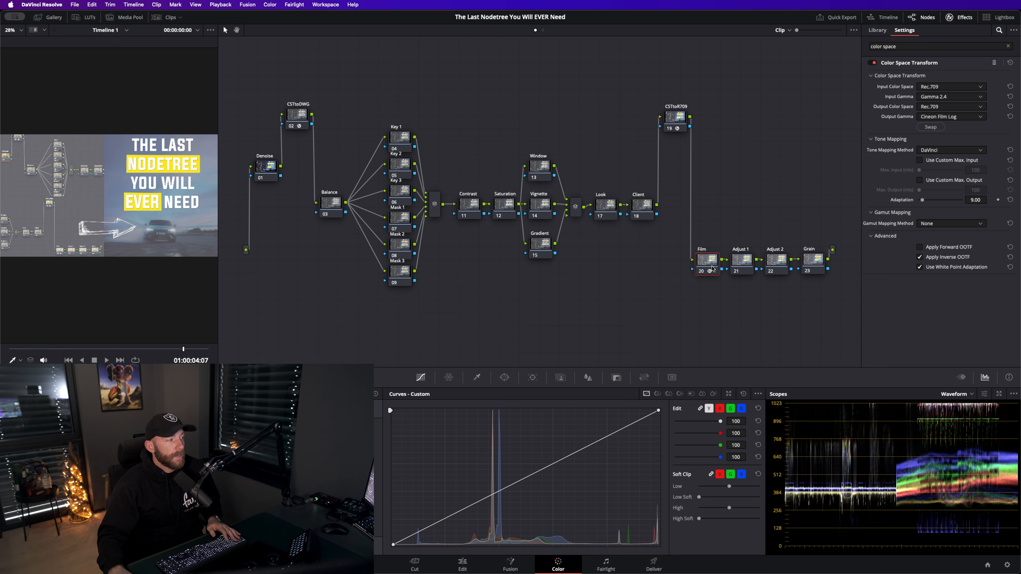
pyautogui.moveTo(708, 260)
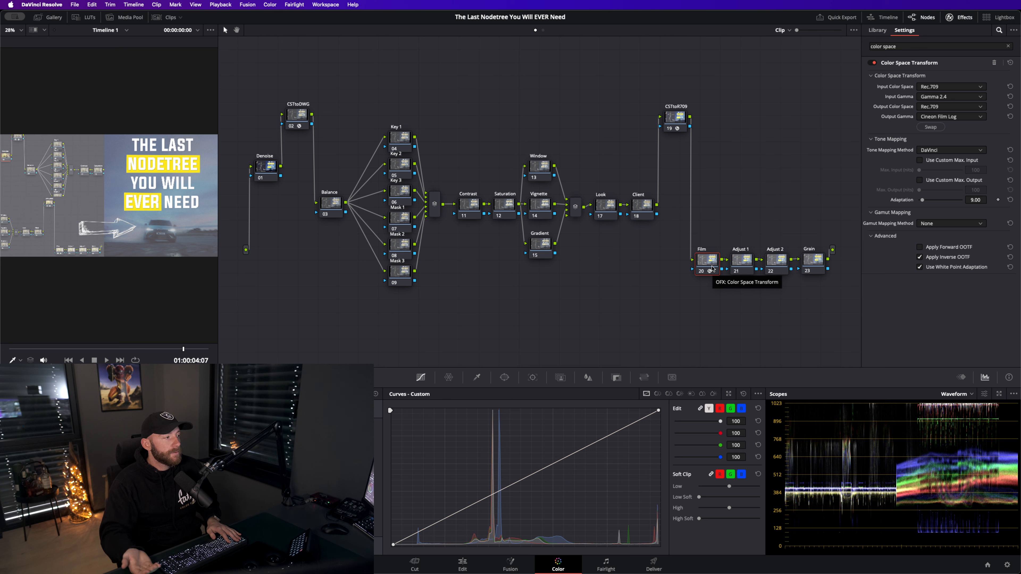
pyautogui.moveTo(717, 226)
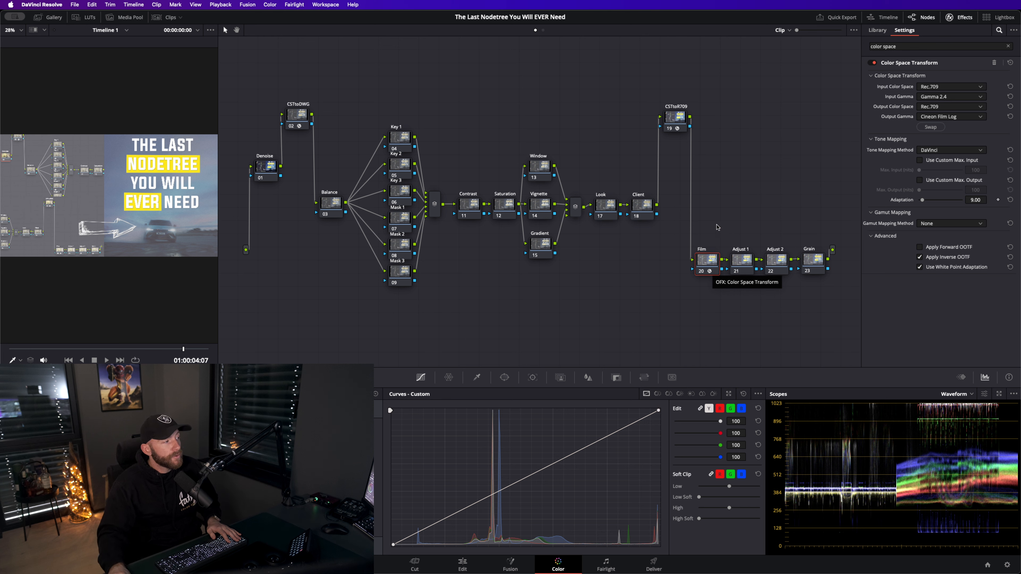
pyautogui.moveTo(762, 180)
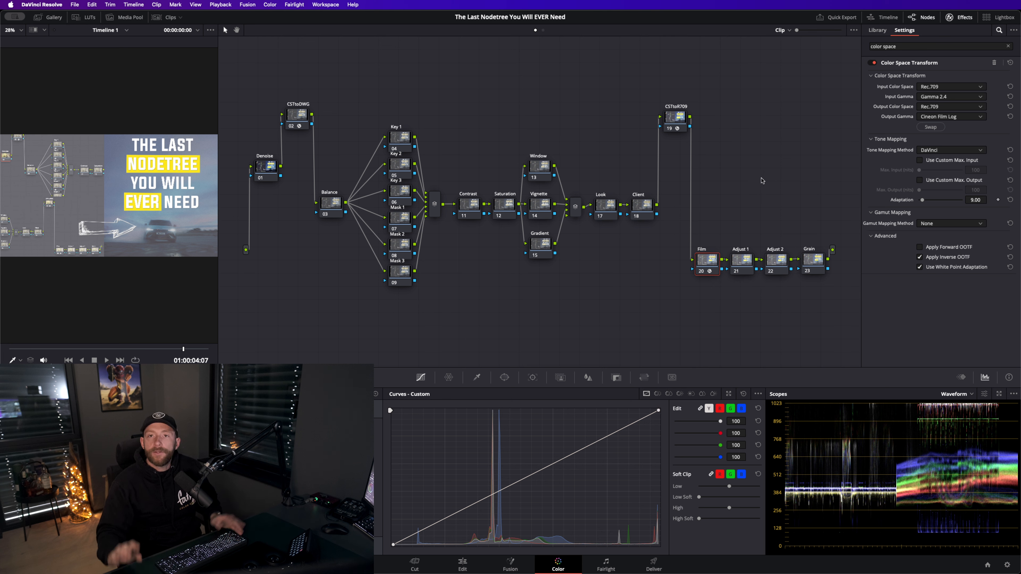
pyautogui.moveTo(762, 282)
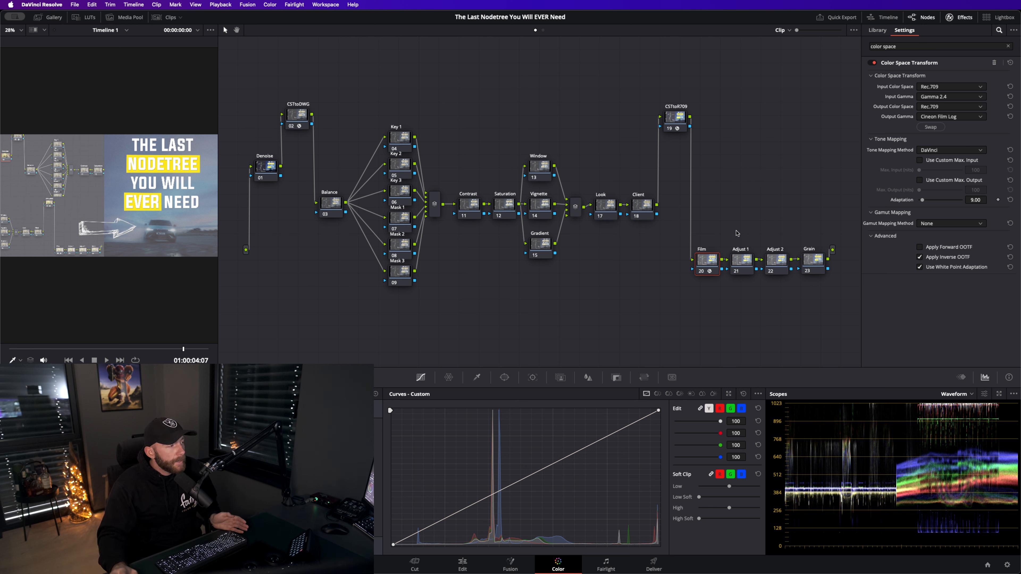
pyautogui.moveTo(705, 266)
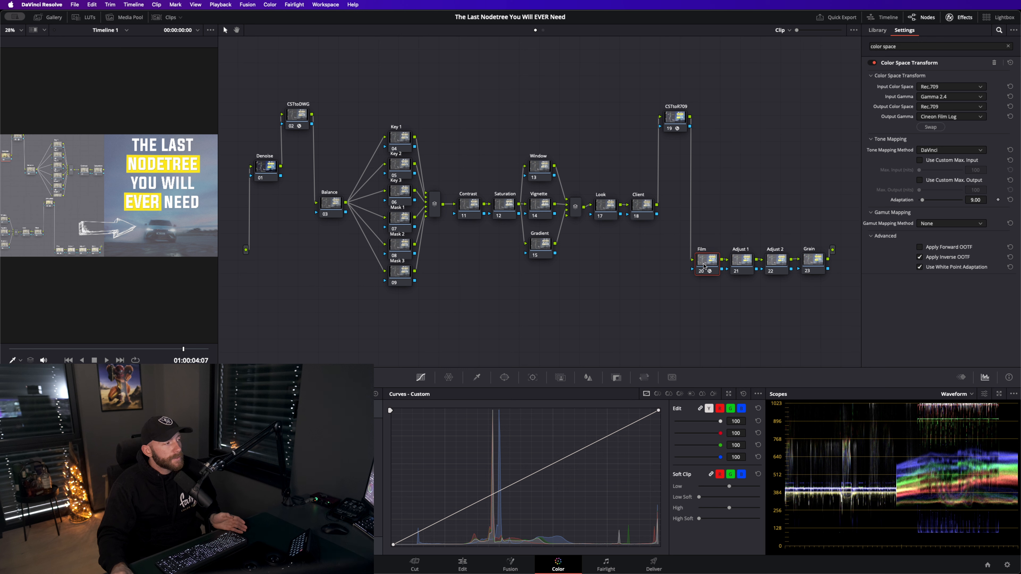
pyautogui.moveTo(705, 260)
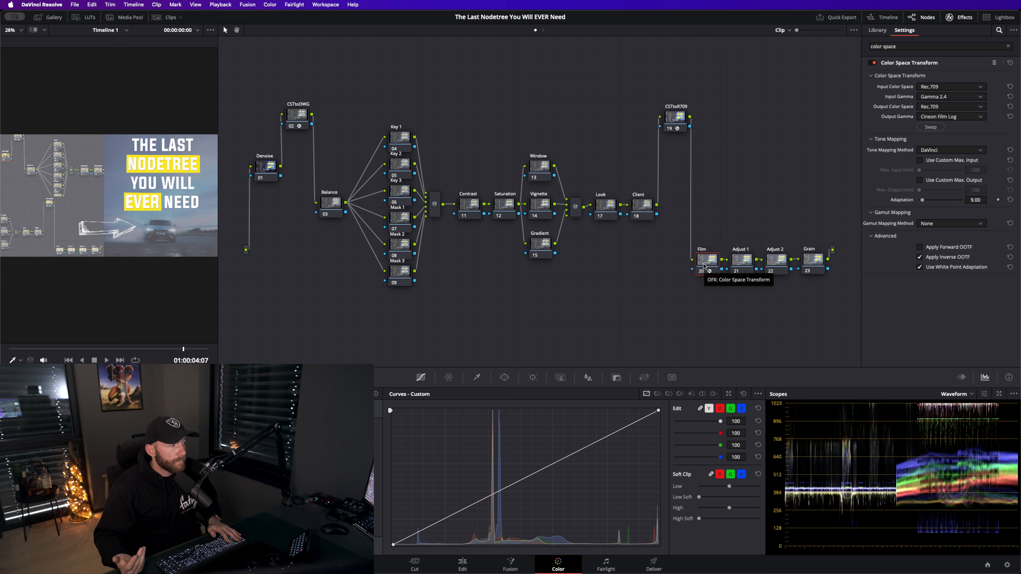
pyautogui.moveTo(713, 243)
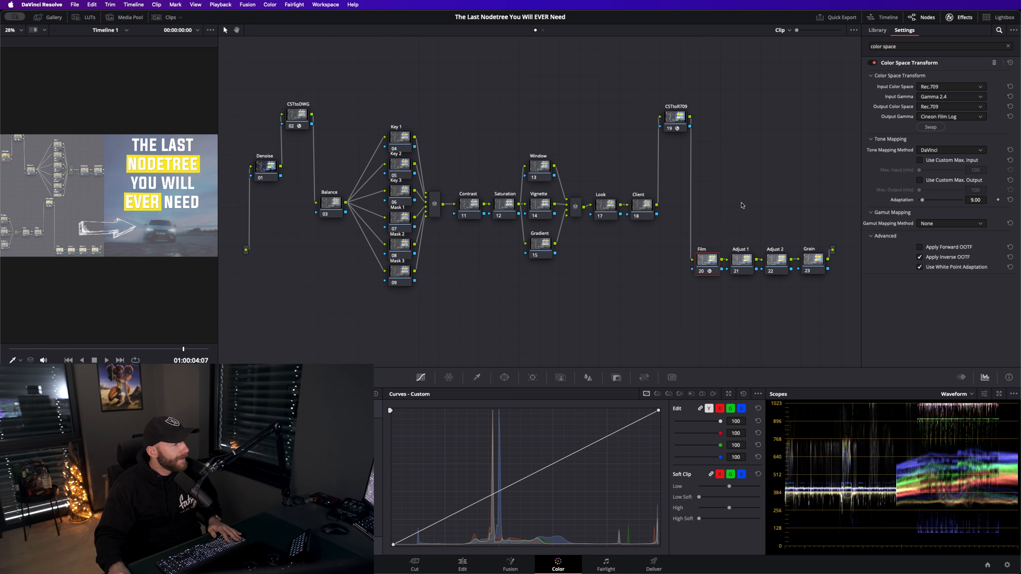
pyautogui.moveTo(752, 203)
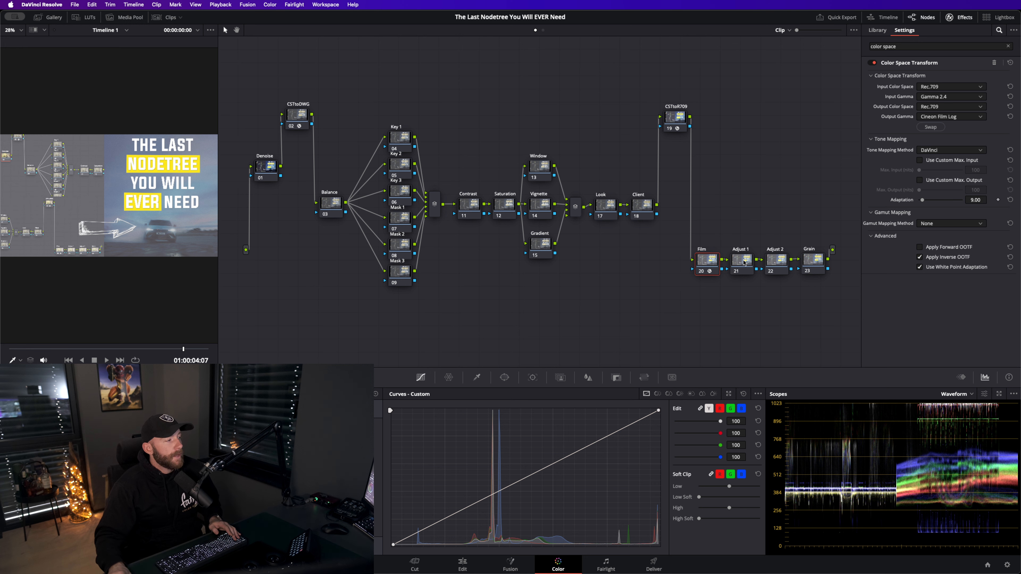
# Select the Adjust 1 node that follows the Film node in the tree.
pyautogui.click(776, 260)
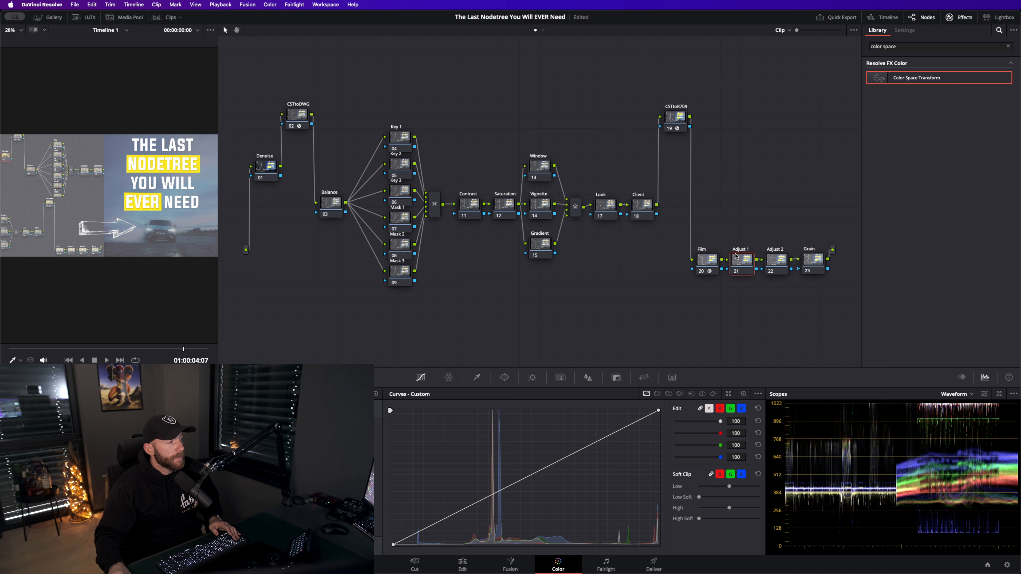
pyautogui.moveTo(742, 260)
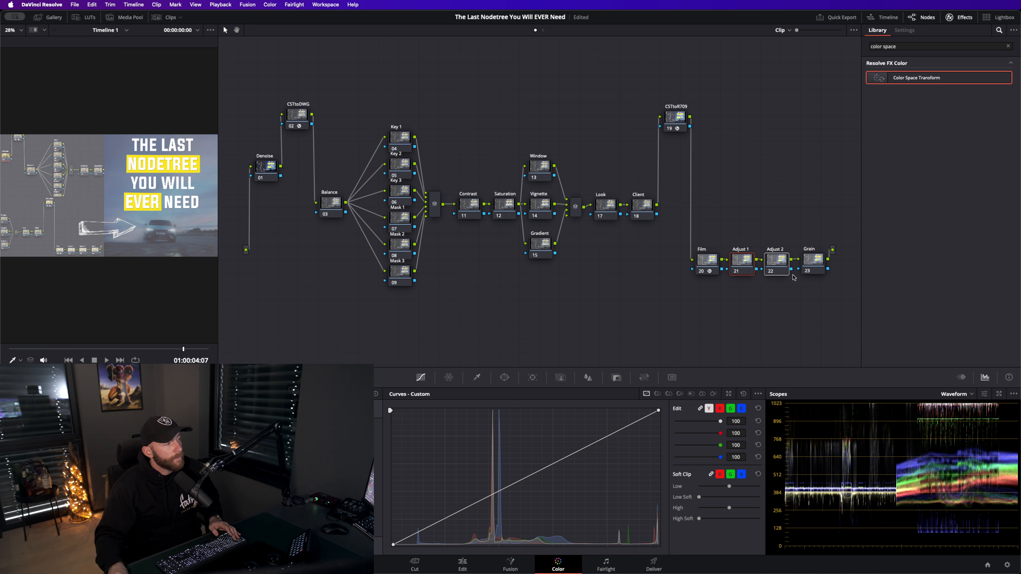
pyautogui.moveTo(777, 265)
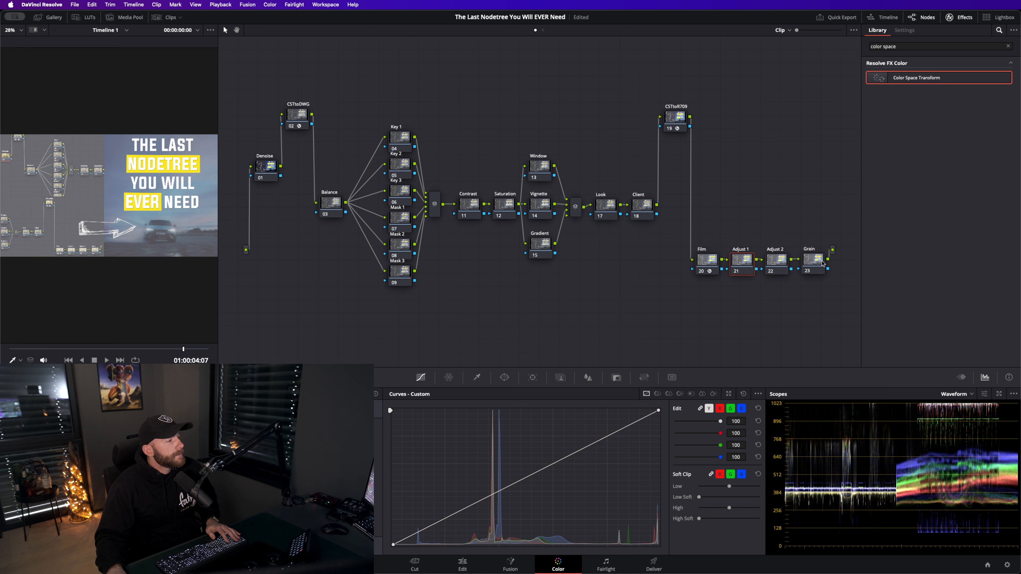
# Select the Grain node at the end of the node tree.
pyautogui.click(812, 261)
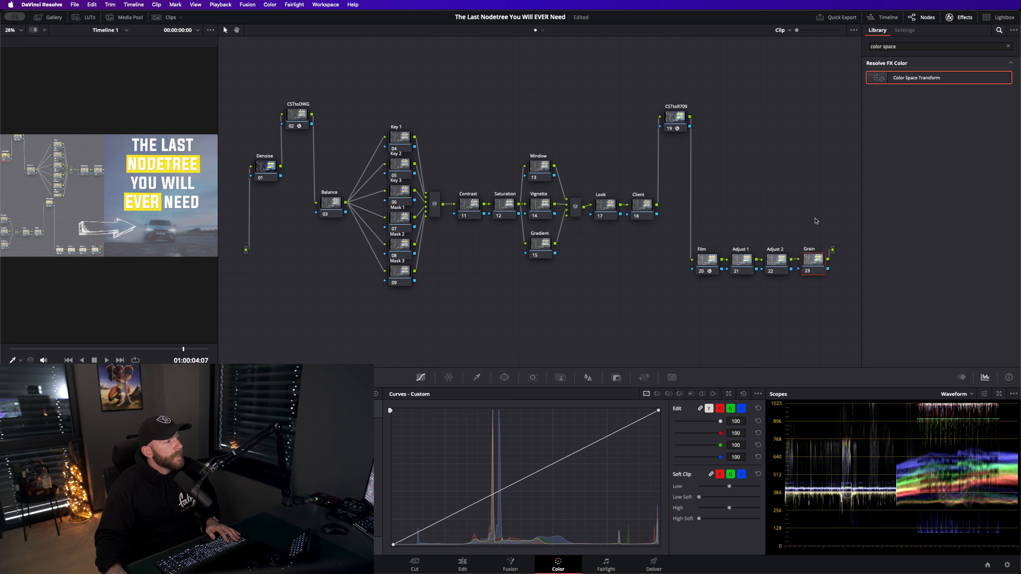
pyautogui.moveTo(644, 140)
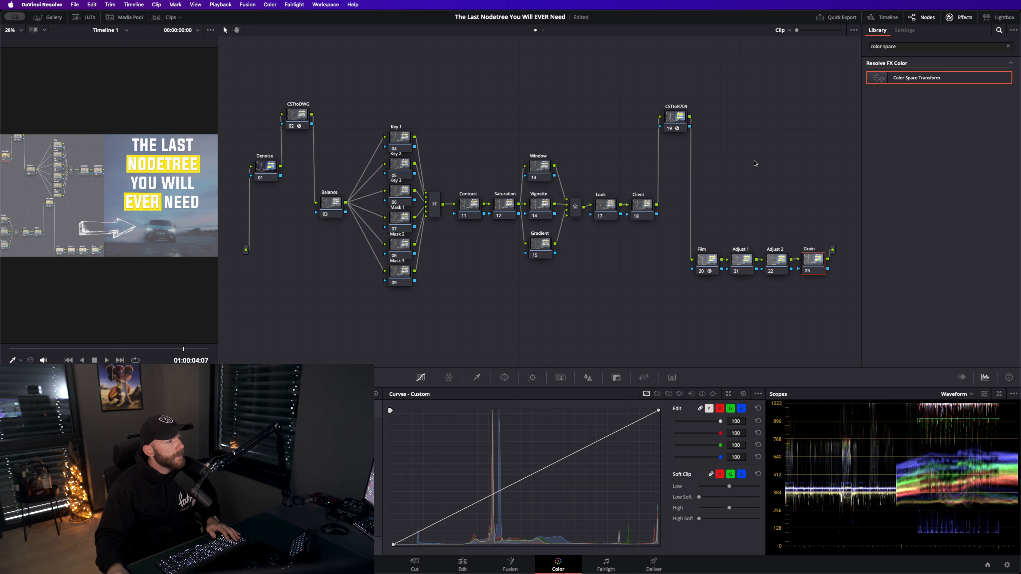
pyautogui.moveTo(831, 233)
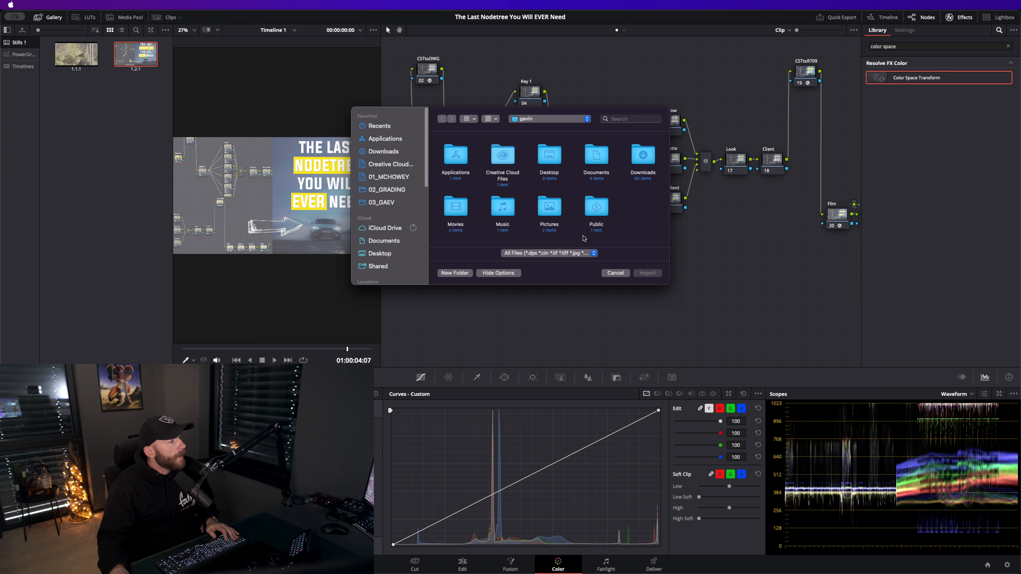
pyautogui.moveTo(511, 259)
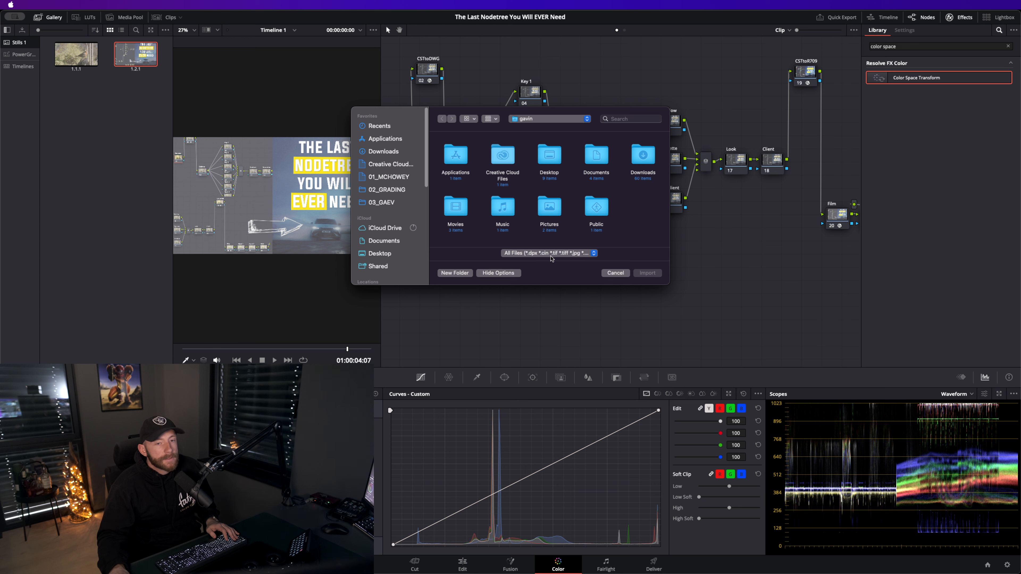
pyautogui.moveTo(551, 261)
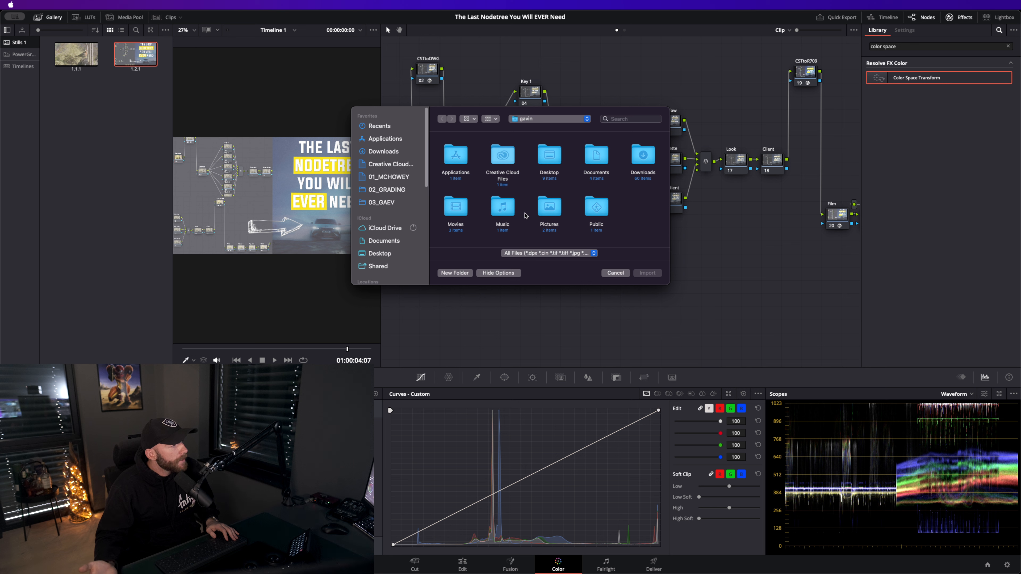
pyautogui.moveTo(776, 199)
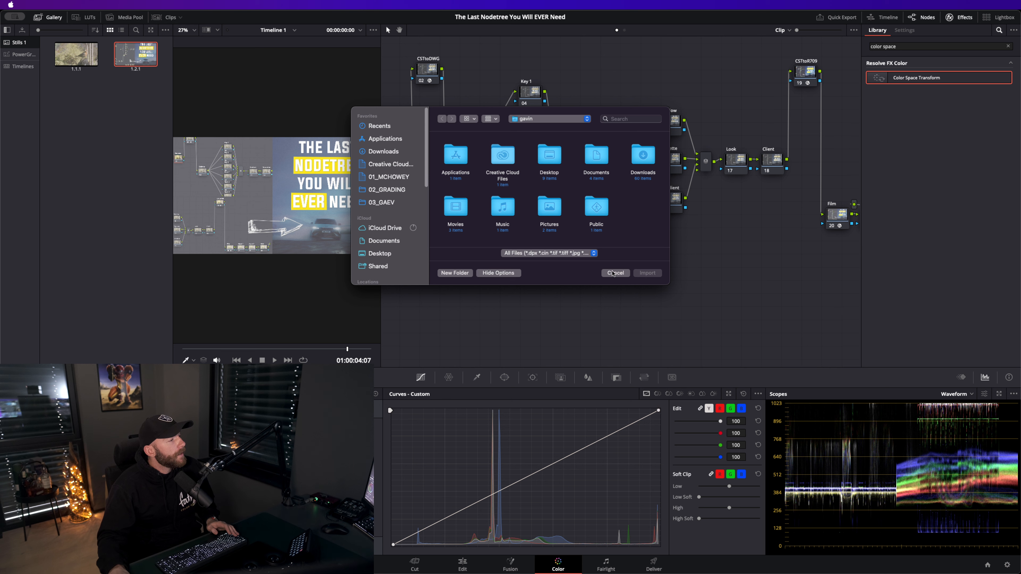
pyautogui.click(615, 273)
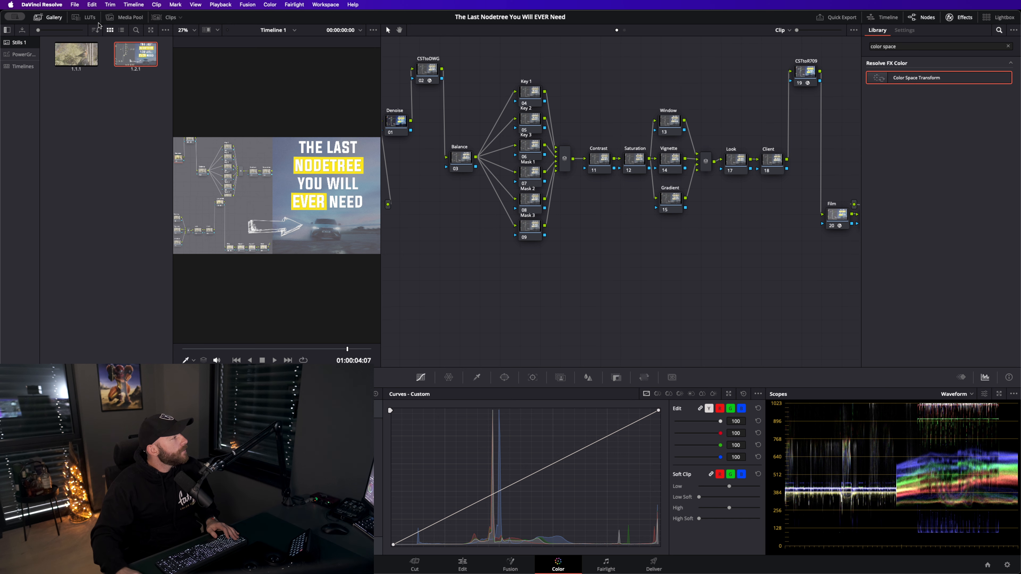
# Show the clip timeline listing the single JPEG clip beneath the viewer.
pyautogui.click(884, 17)
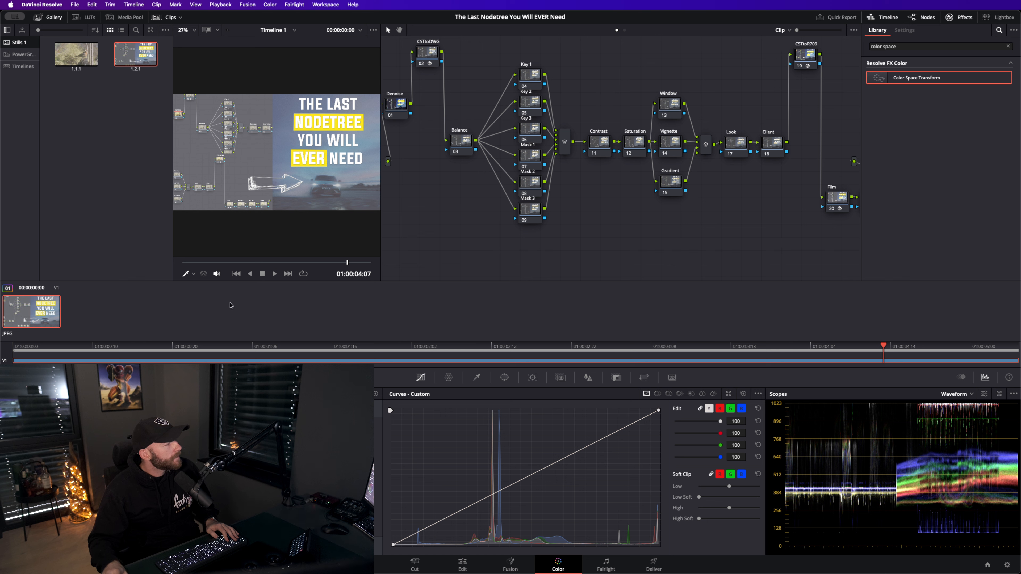
pyautogui.moveTo(308, 191)
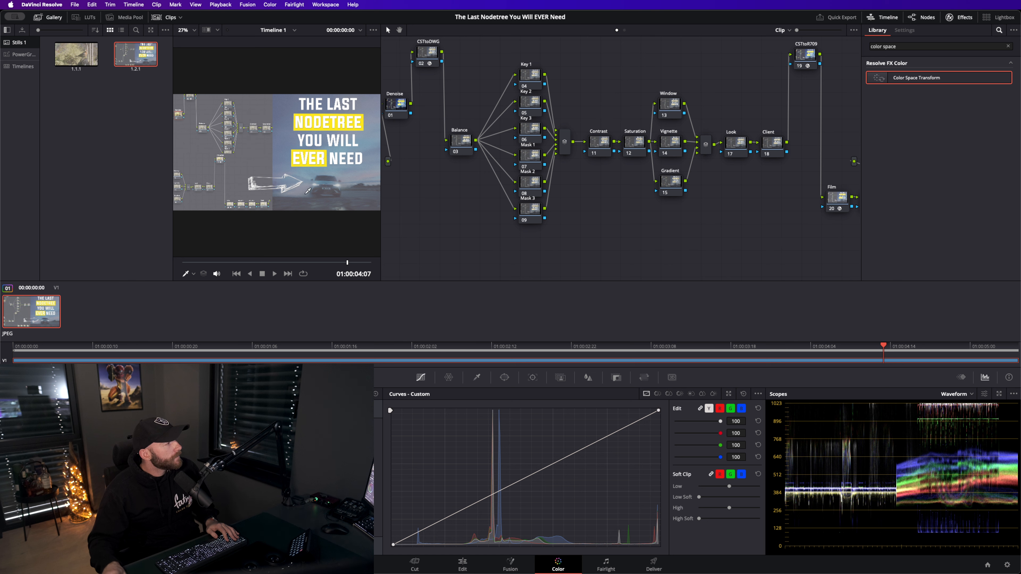
pyautogui.click(135, 55)
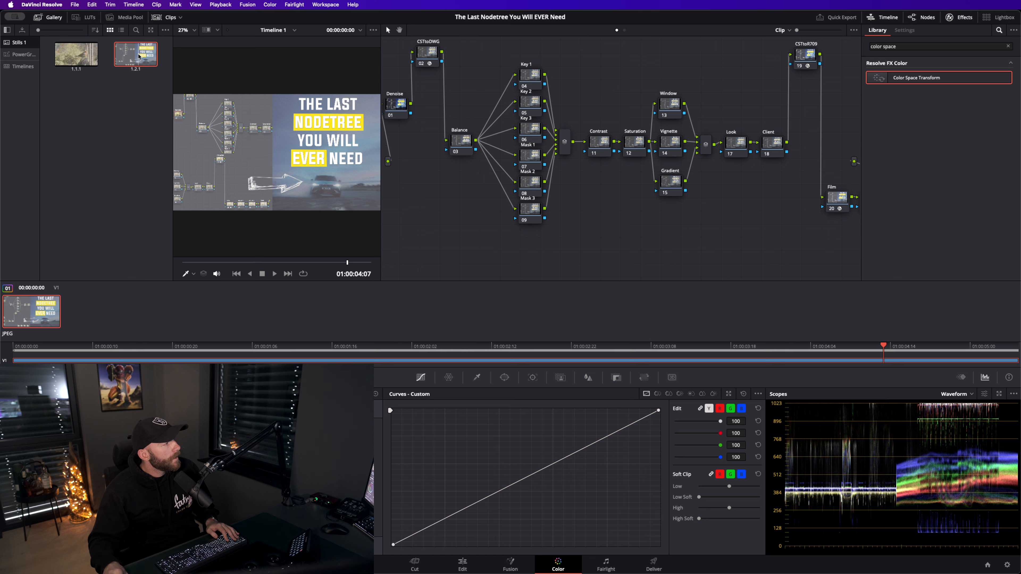